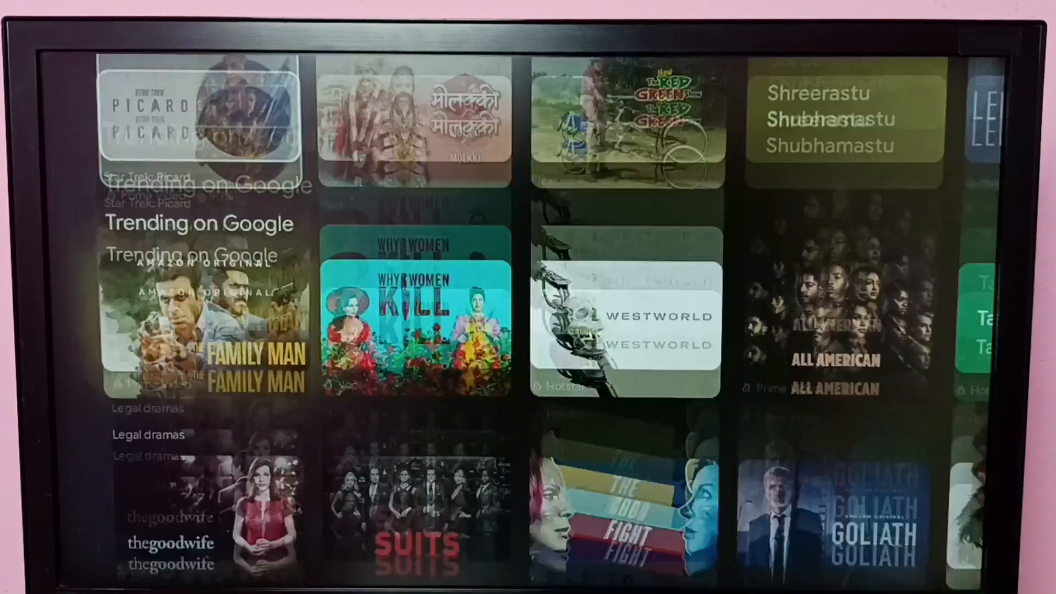
# Show the TV Shows home page with featured, popular and new shows.
pyautogui.click(486, 113)
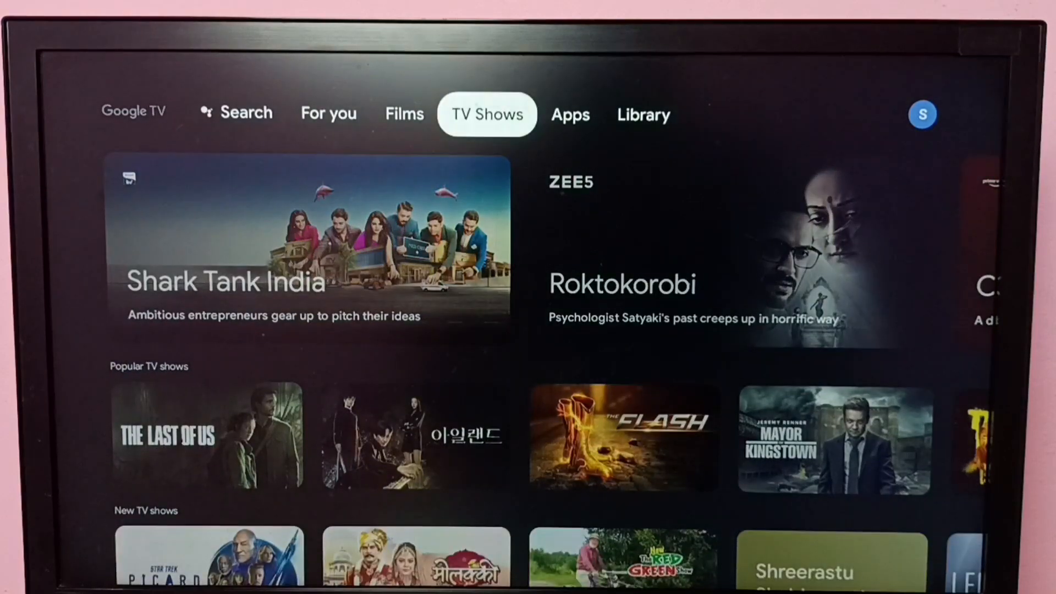
# Show the Apps page and move into the Your apps row toward VLC.
pyautogui.click(570, 113)
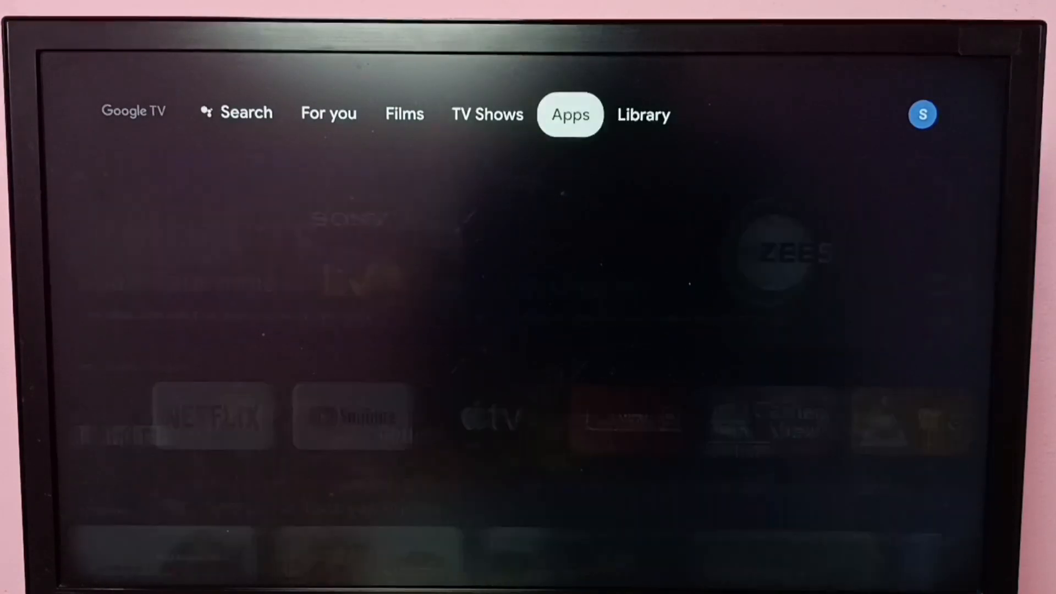
pyautogui.click(570, 113)
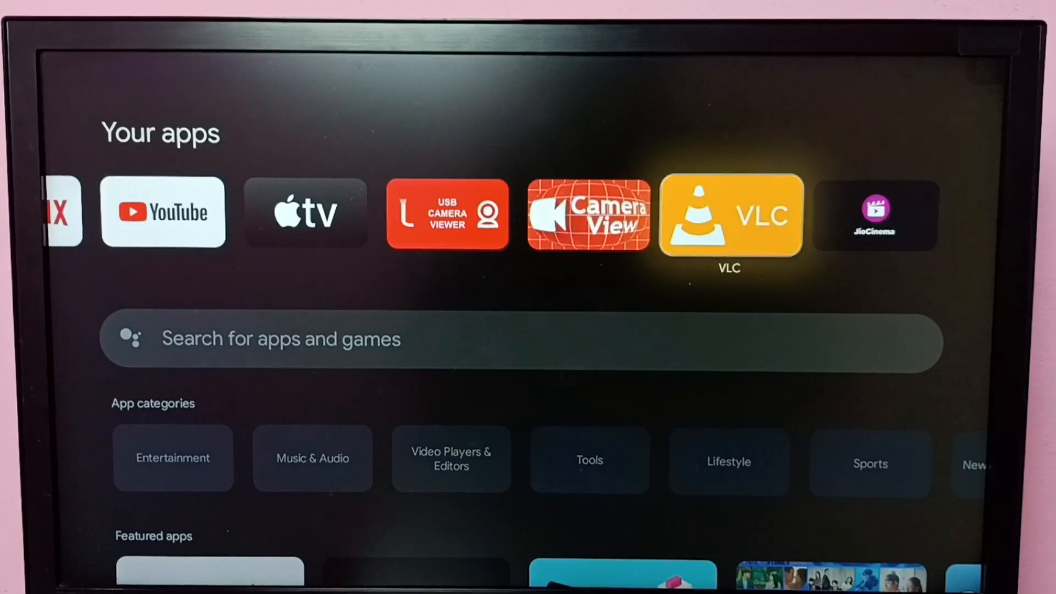
pyautogui.click(729, 215)
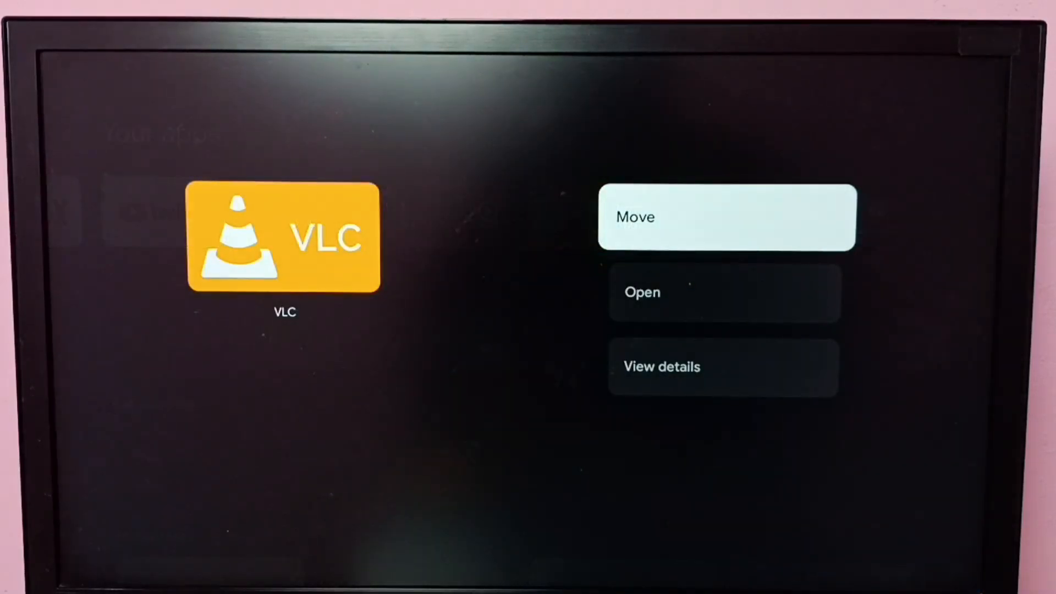
pyautogui.press('down')
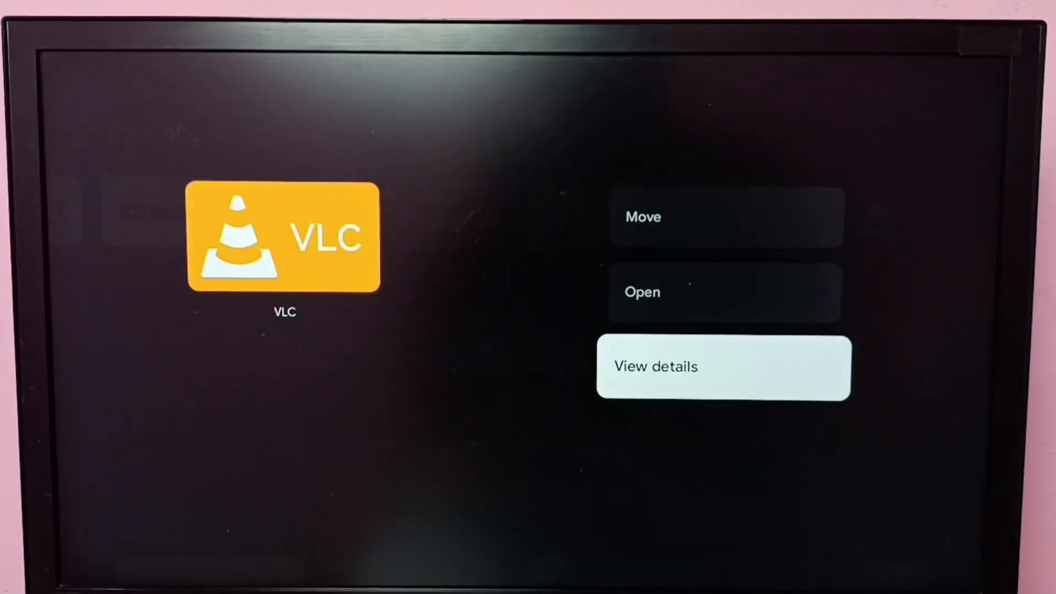
pyautogui.click(723, 367)
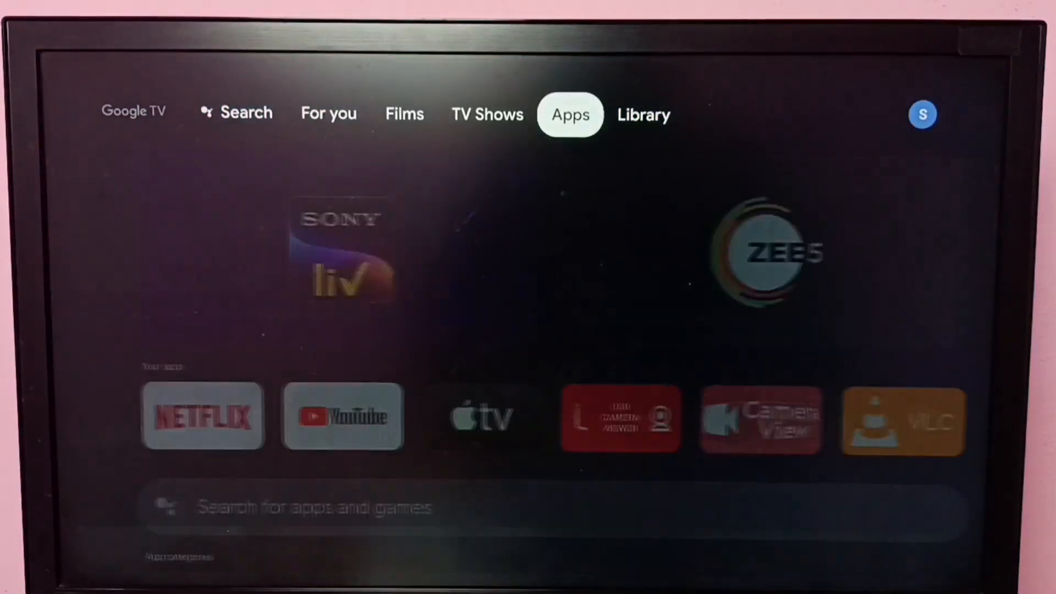
# Enter the TV's Settings from the profile panel to reach VLC's app info.
pyautogui.click(644, 114)
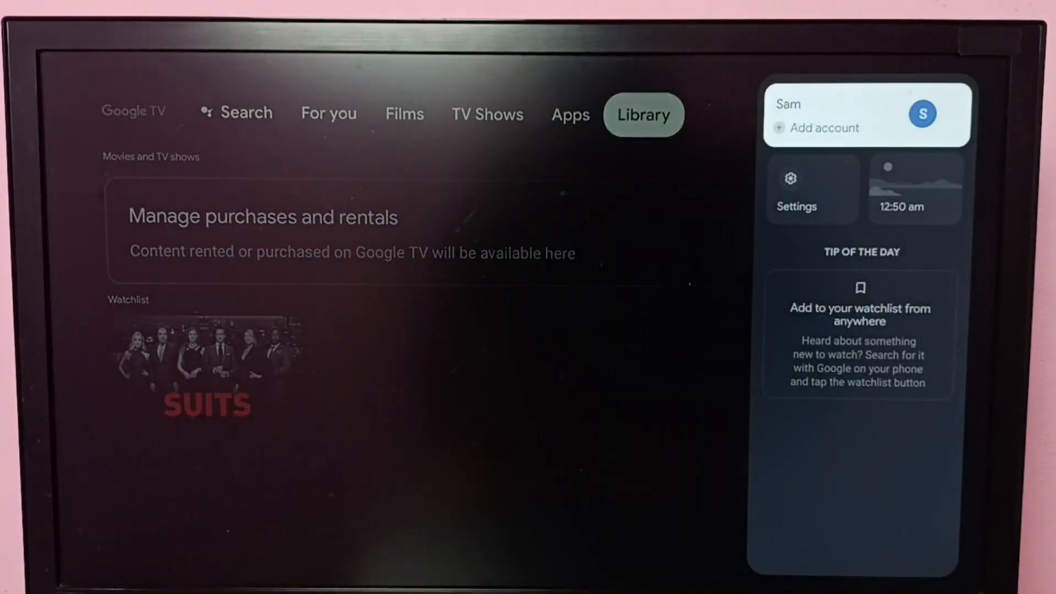
pyautogui.click(796, 188)
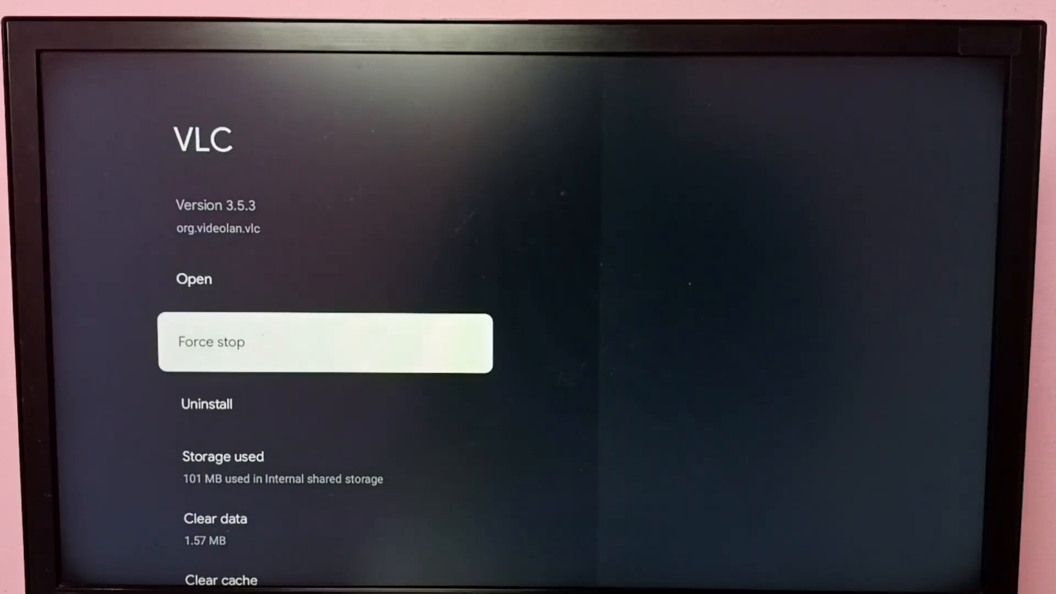
# Start uninstalling VLC, bringing up the all-users removal confirmation.
pyautogui.press('Down')
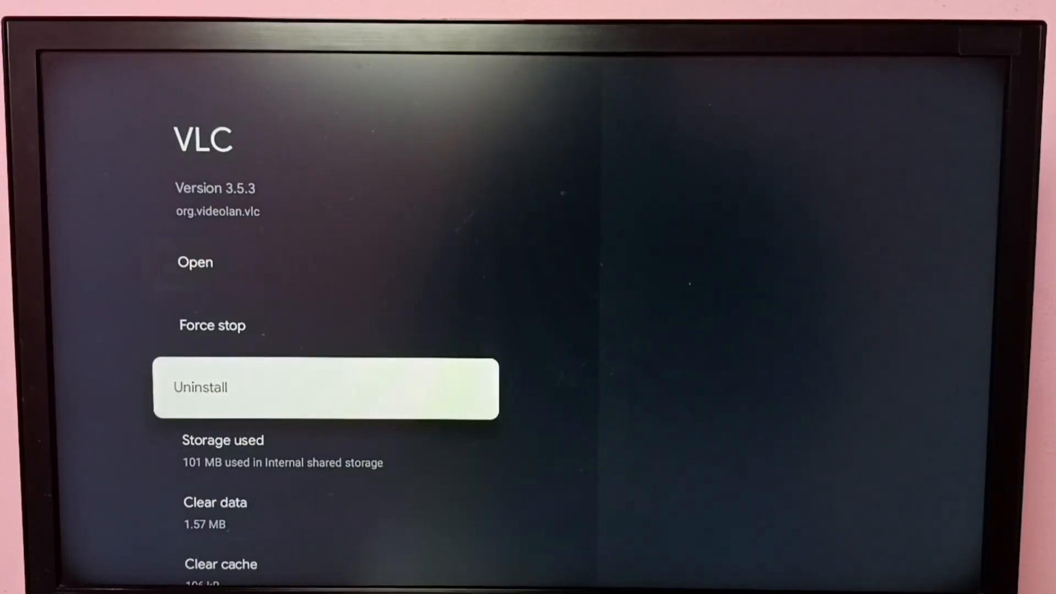
pyautogui.click(326, 387)
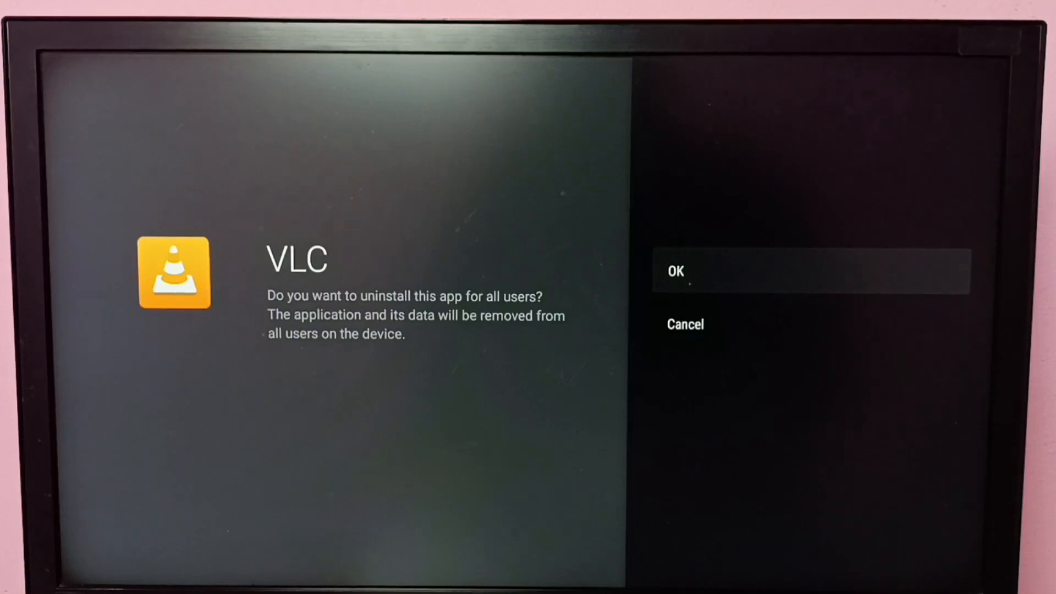